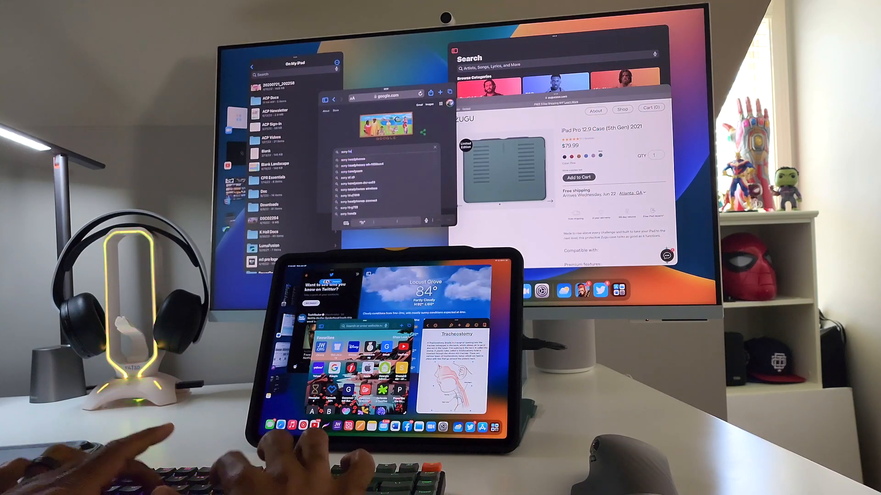
type("headph")
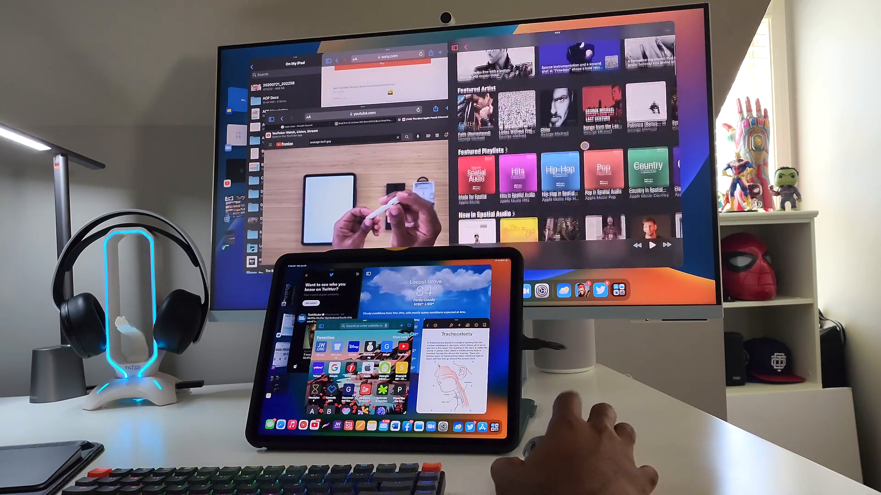
scroll("down", 3)
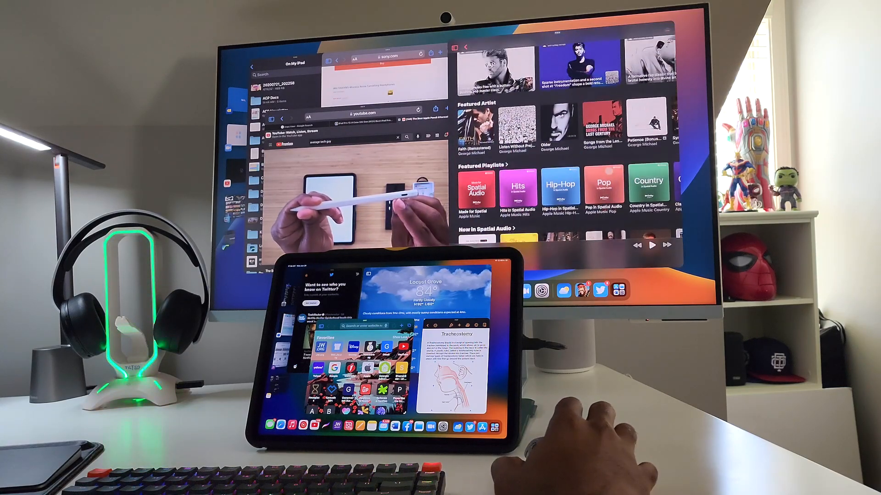
scroll("down", 3)
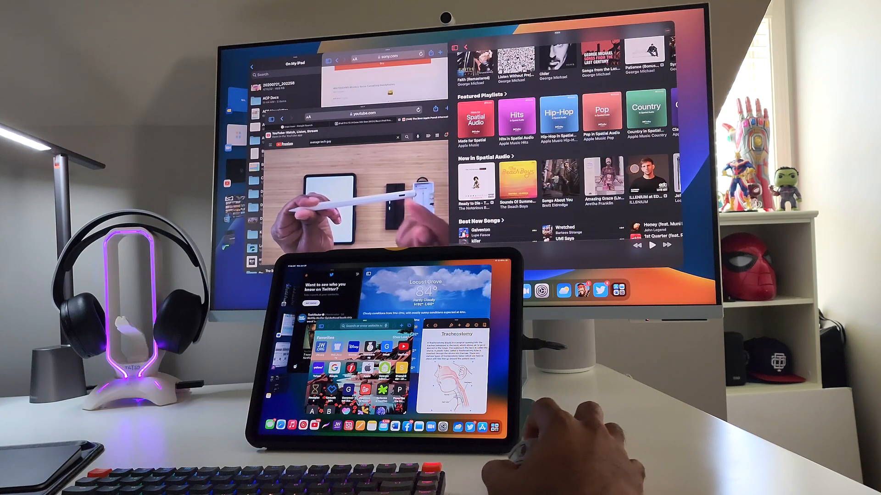